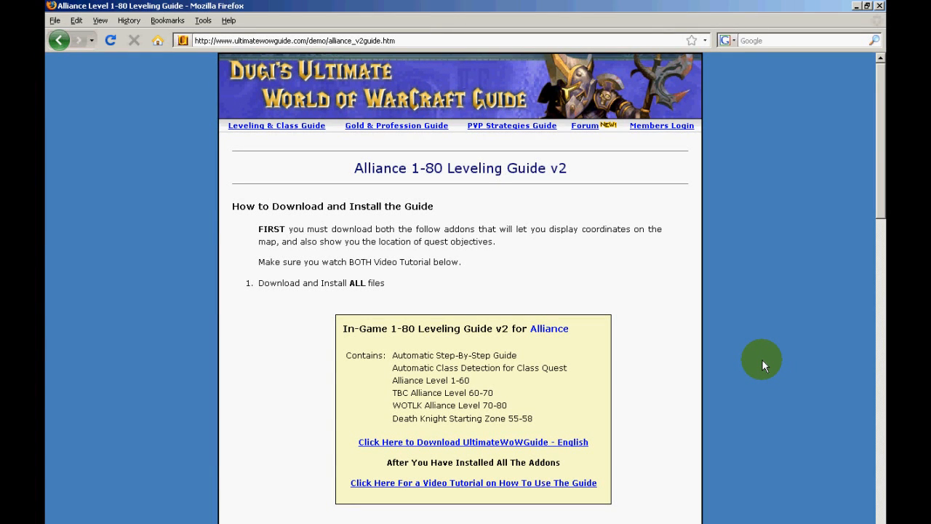
{"action": "mouse_move", "coordinate": [695, 306]}
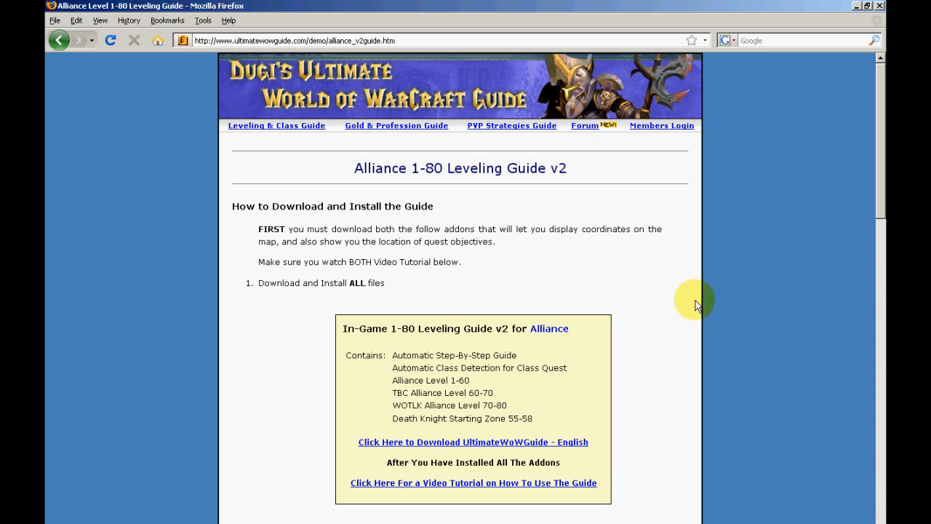
{"action": "mouse_move", "coordinate": [634, 291]}
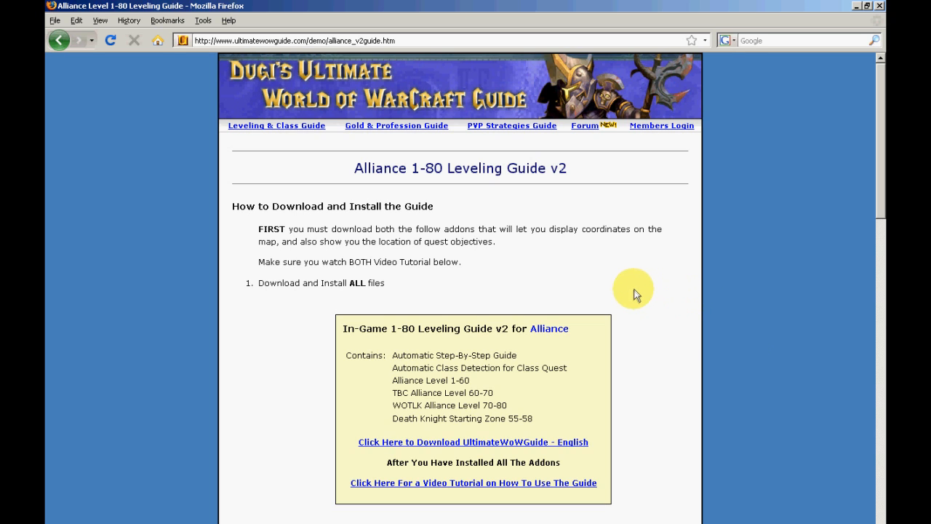
{"action": "mouse_move", "coordinate": [543, 238]}
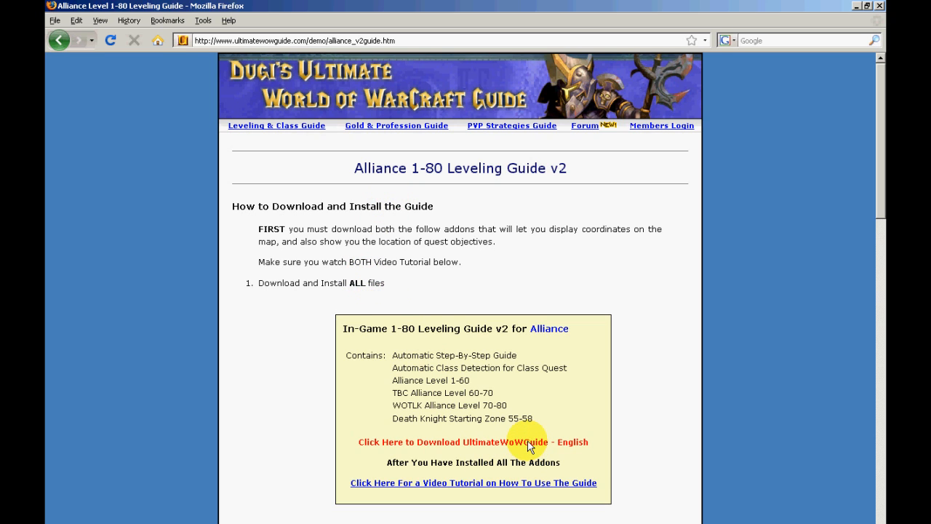
{"action": "mouse_move", "coordinate": [399, 445]}
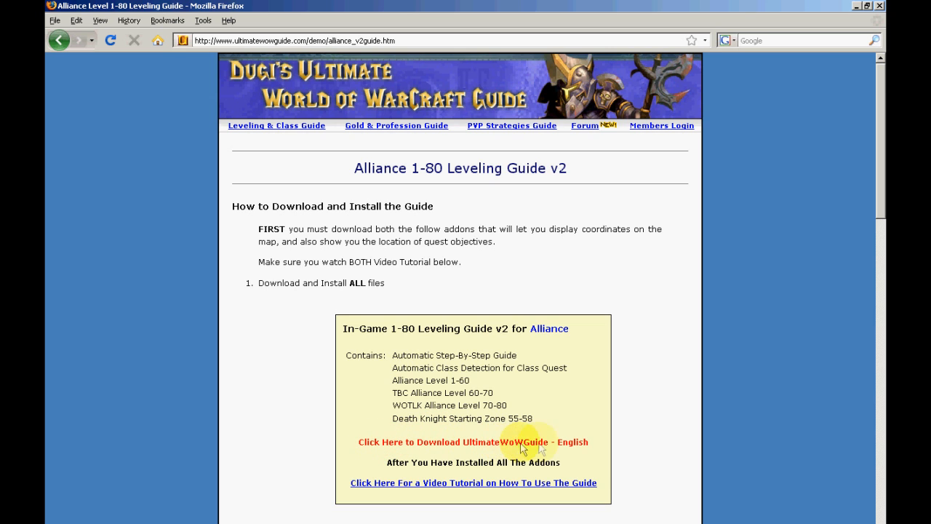
- Save the UltimateWoWGuide Alliance zip and move it beside the World of Warcraft desktop shortcut
{"action": "left_click", "coordinate": [473, 442]}
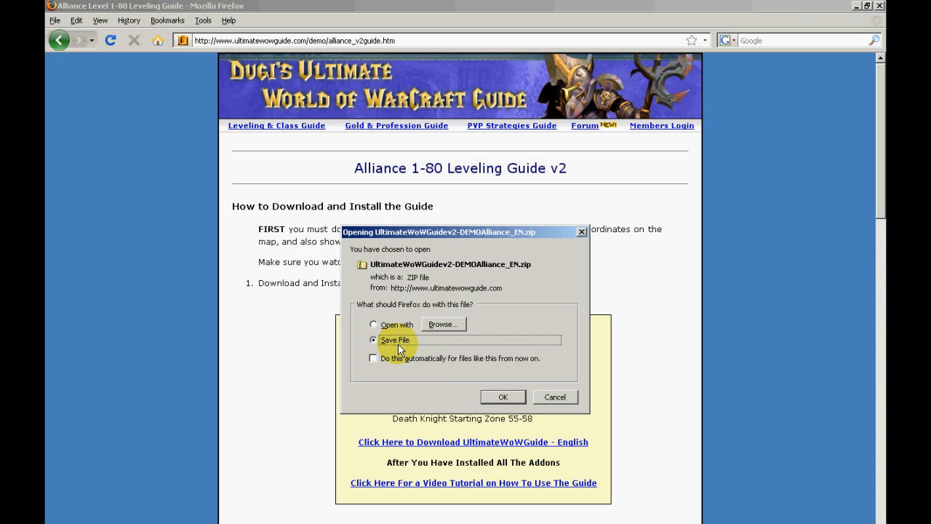
{"action": "left_click", "coordinate": [502, 396]}
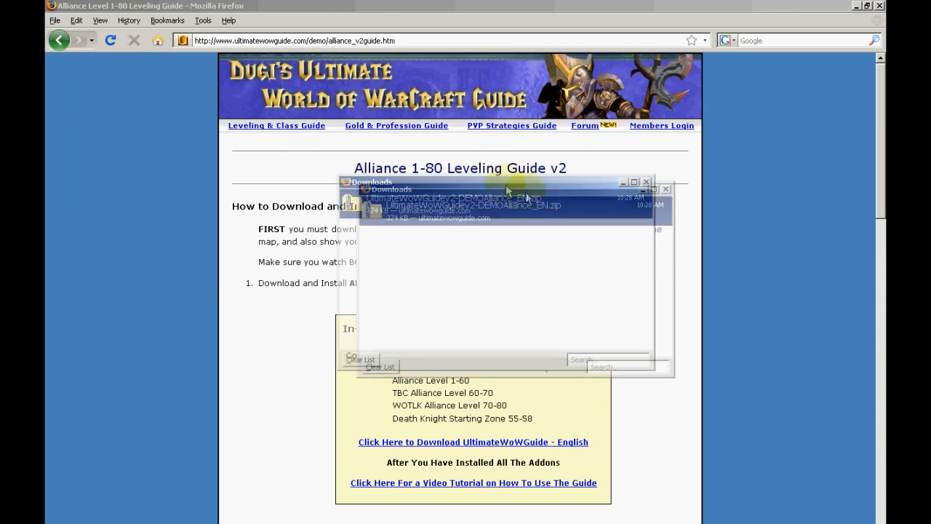
{"action": "left_click", "coordinate": [646, 180]}
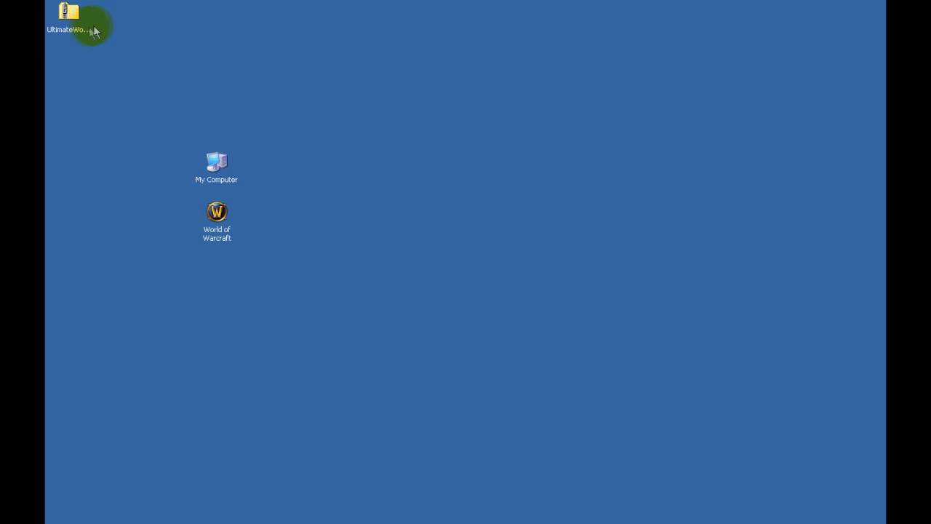
{"action": "left_click_drag", "start_coordinate": [69, 17], "coordinate": [385, 290]}
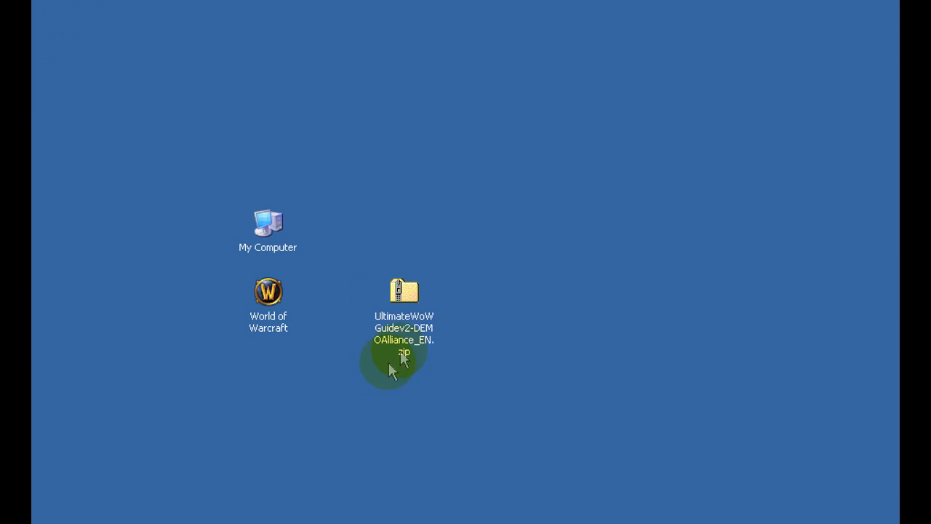
- Copy the TomTom and UltimateWoW Guide folders out of the zip onto the desktop
{"action": "double_click", "coordinate": [405, 291]}
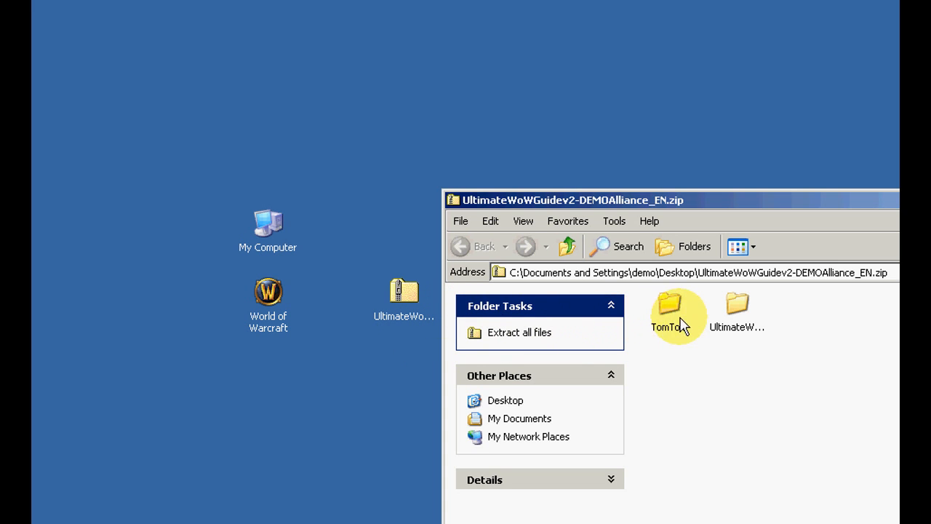
{"action": "left_click", "coordinate": [736, 301]}
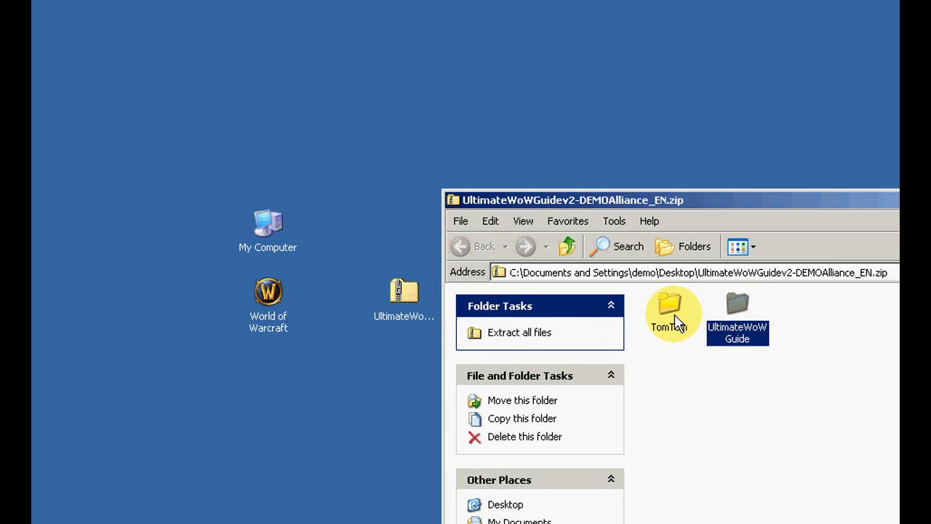
{"action": "left_click", "coordinate": [668, 299]}
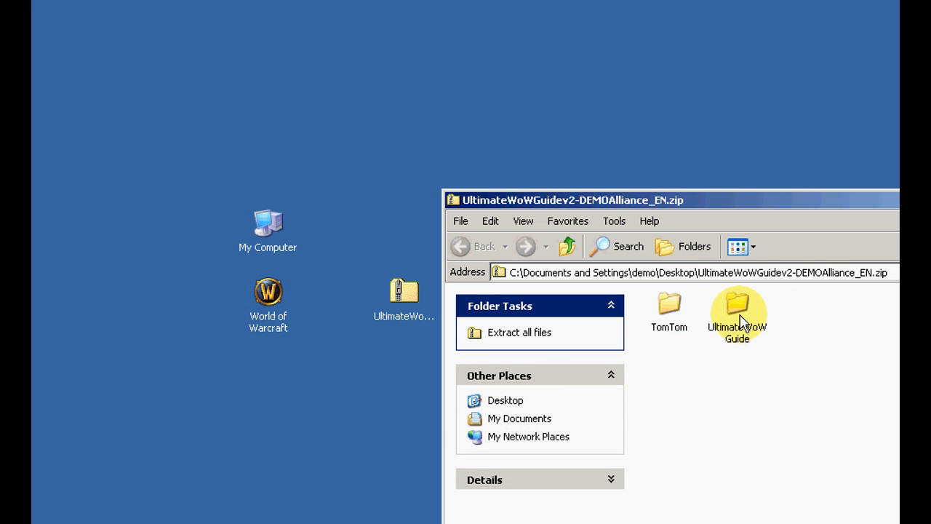
{"action": "left_click", "coordinate": [735, 312]}
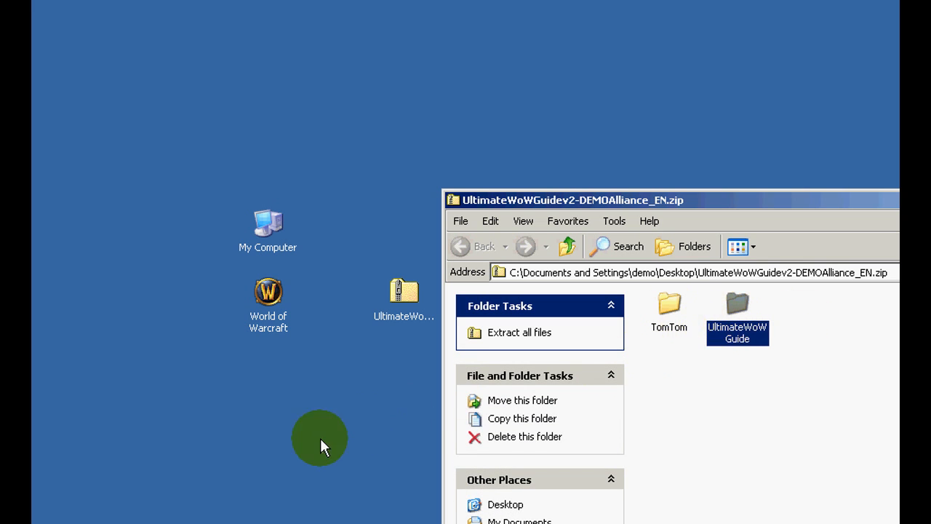
{"action": "left_click_drag", "start_coordinate": [736, 312], "coordinate": [405, 429]}
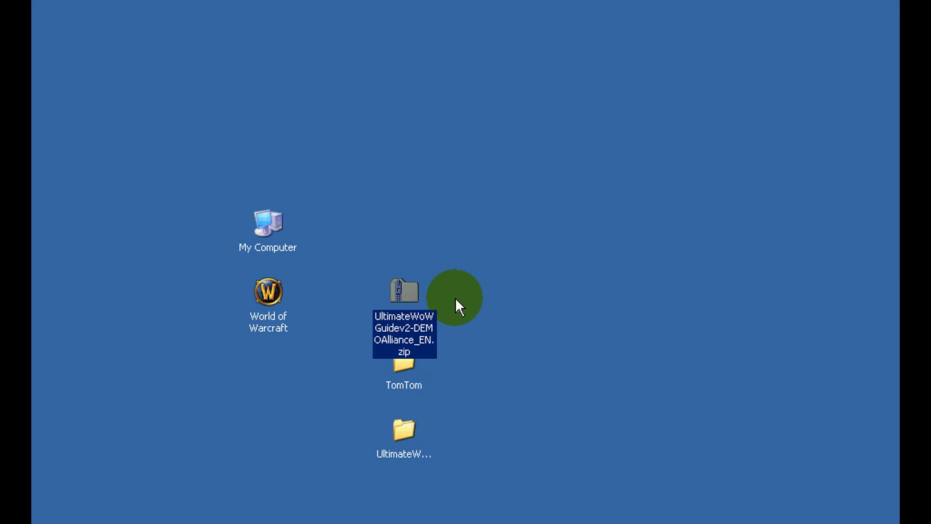
- Delete the downloaded Alliance zip from the desktop
{"action": "key", "text": "Delete"}
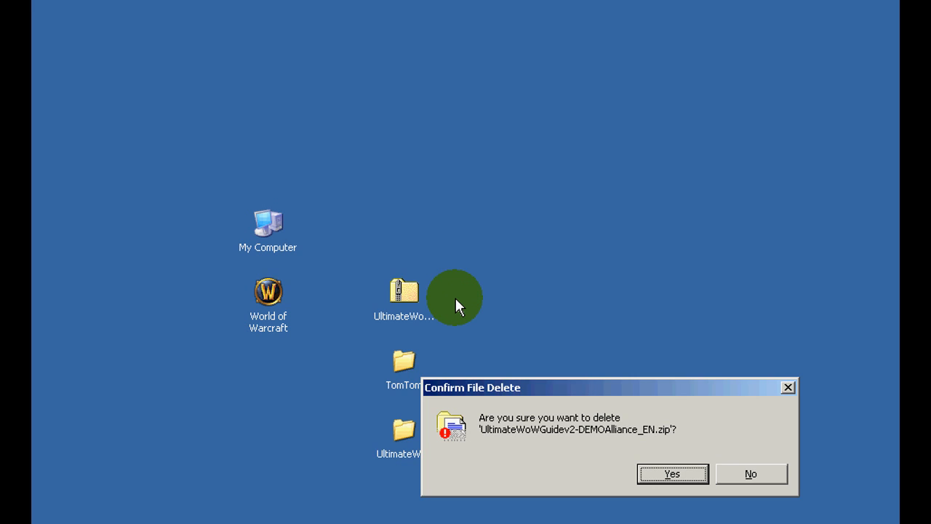
{"action": "left_click", "coordinate": [672, 474]}
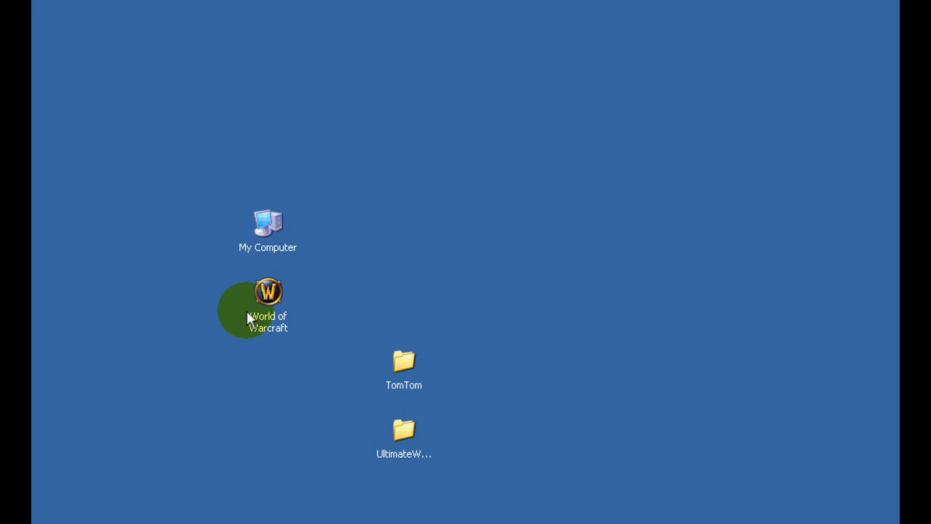
- View the World of Warcraft shortcut's Target path in Program Files\World of Warcraft
{"action": "right_click", "coordinate": [268, 305]}
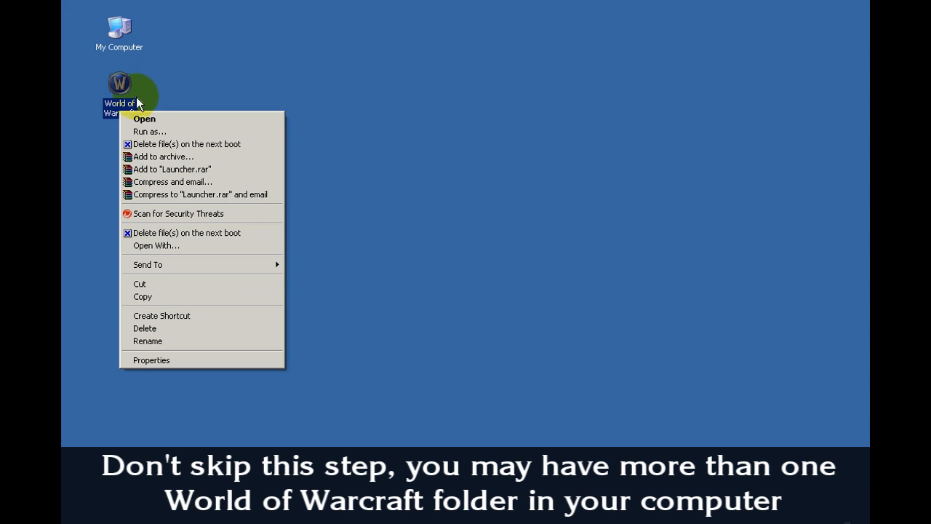
{"action": "left_click", "coordinate": [151, 359]}
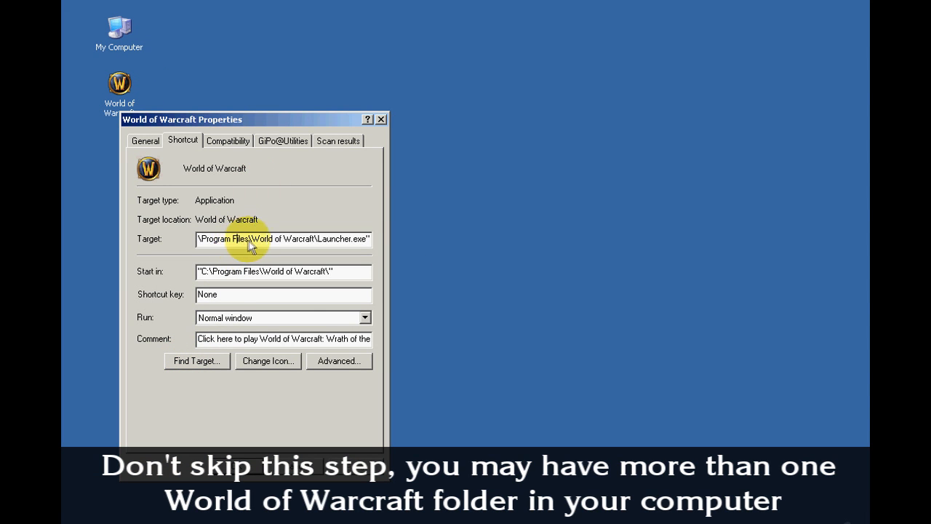
{"action": "triple_click", "coordinate": [282, 239]}
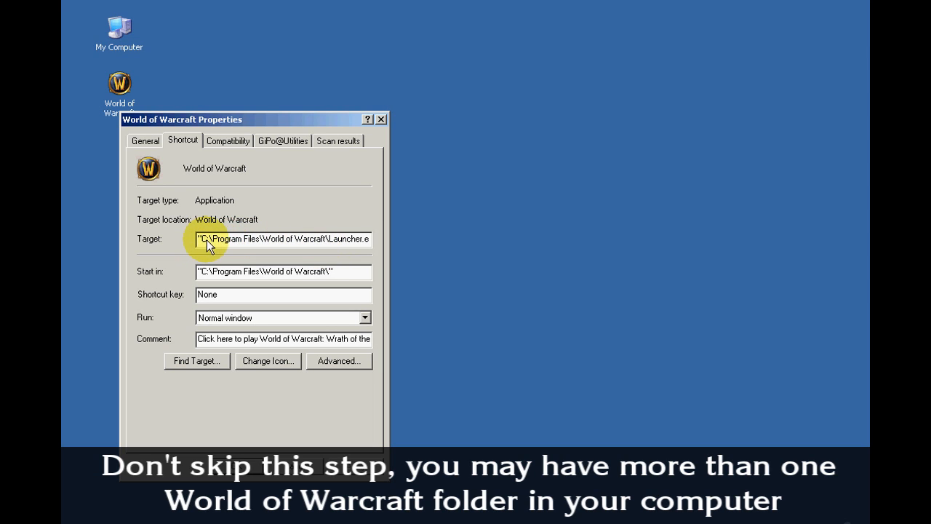
{"action": "left_click_drag", "start_coordinate": [206, 239], "coordinate": [306, 239]}
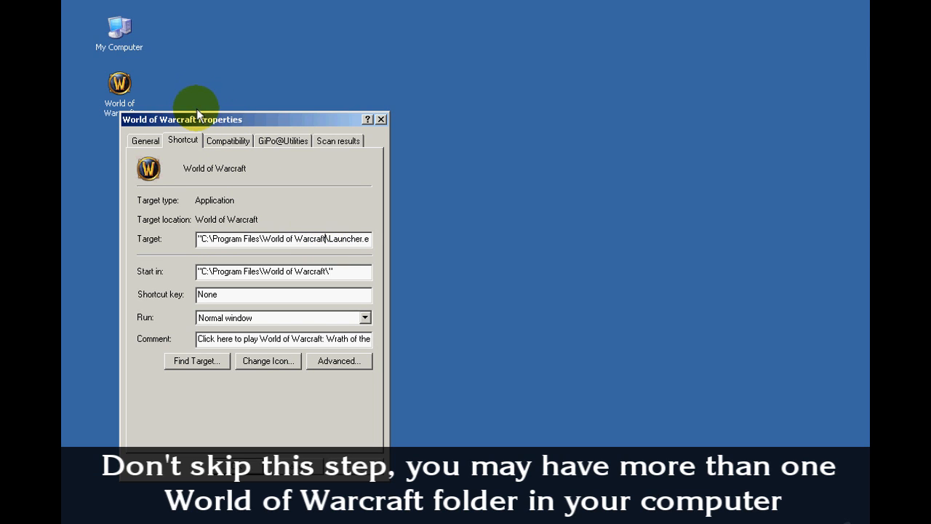
{"action": "mouse_move", "coordinate": [130, 24]}
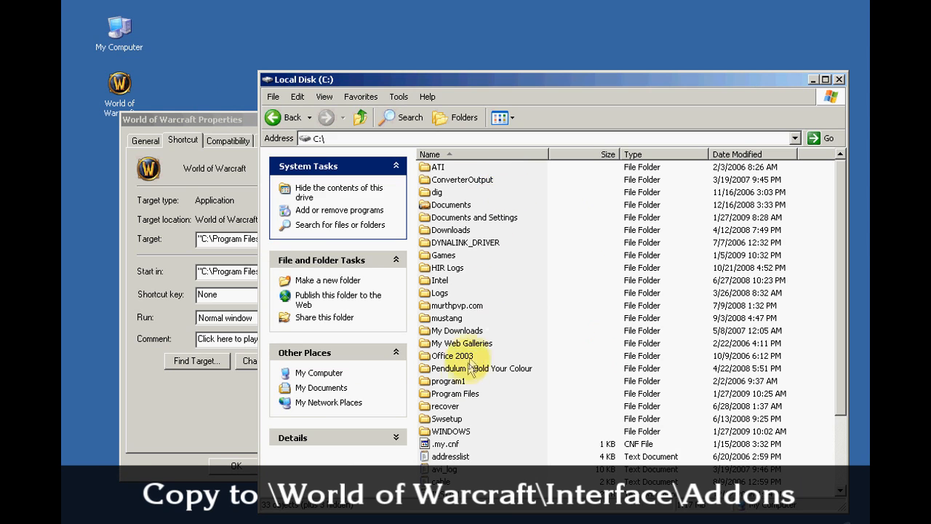
- Navigate through Program Files\World of Warcraft\Interface into the AddOns folder
{"action": "double_click", "coordinate": [453, 393]}
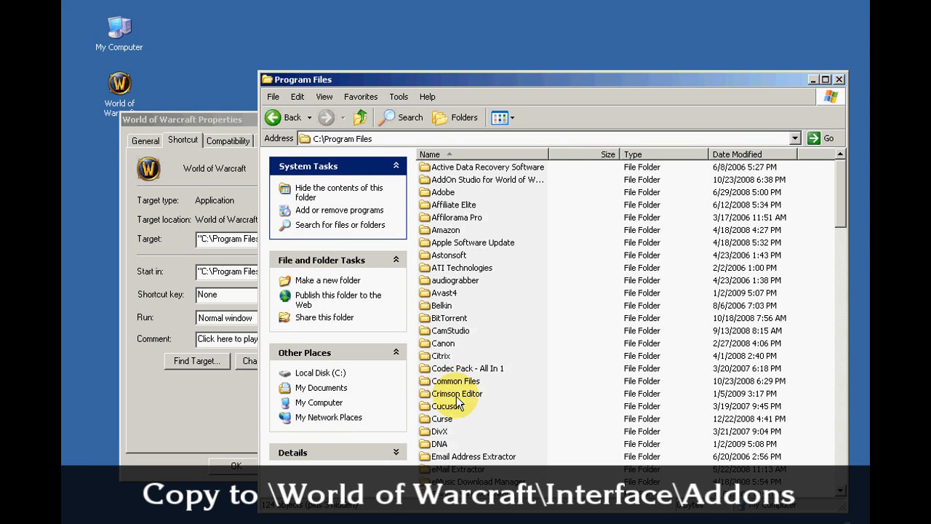
{"action": "scroll", "scroll_direction": "down", "scroll_amount": 3}
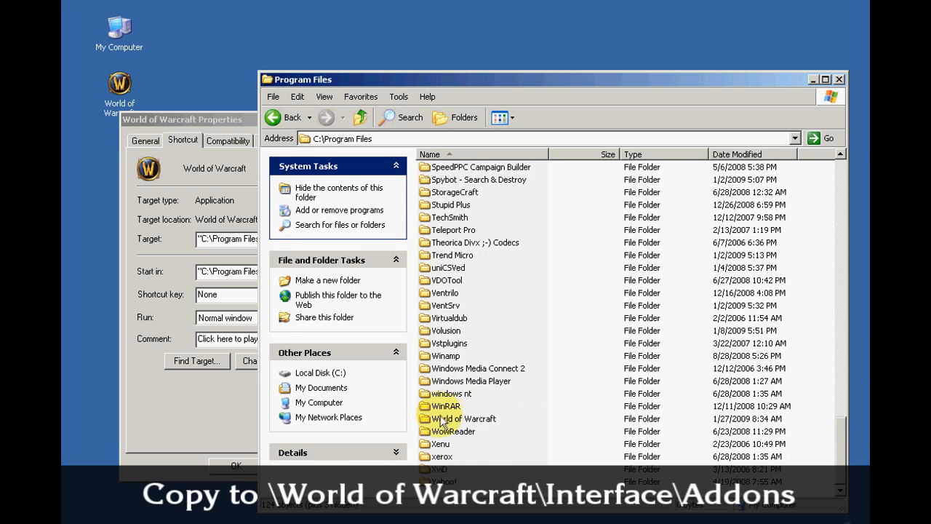
{"action": "double_click", "coordinate": [462, 419]}
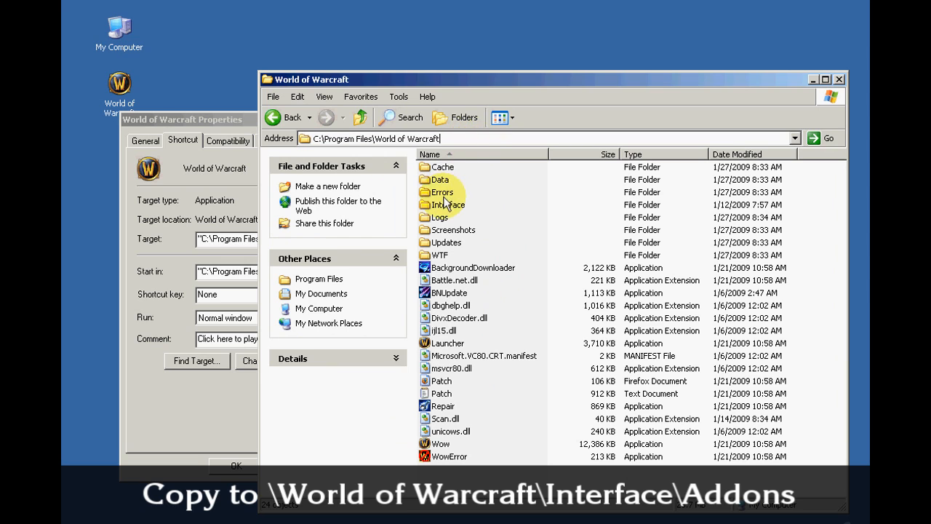
{"action": "mouse_move", "coordinate": [446, 205]}
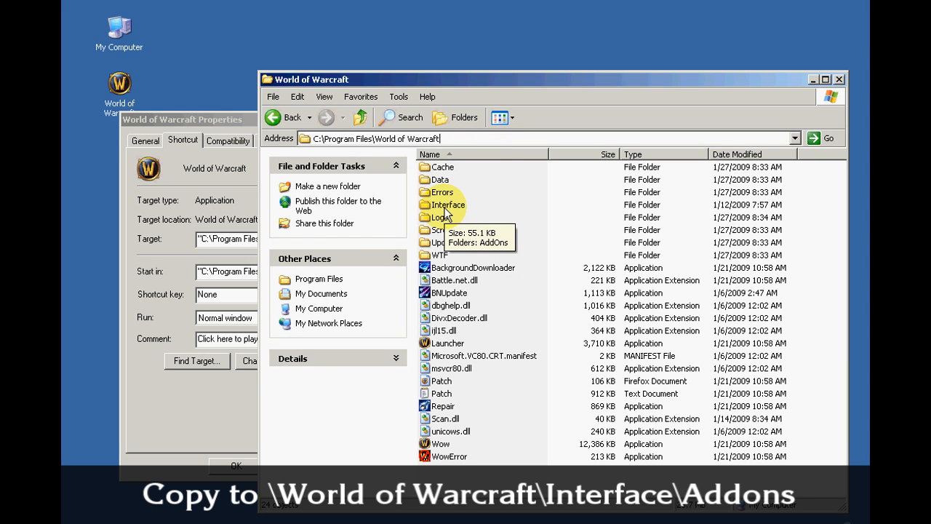
{"action": "double_click", "coordinate": [442, 204]}
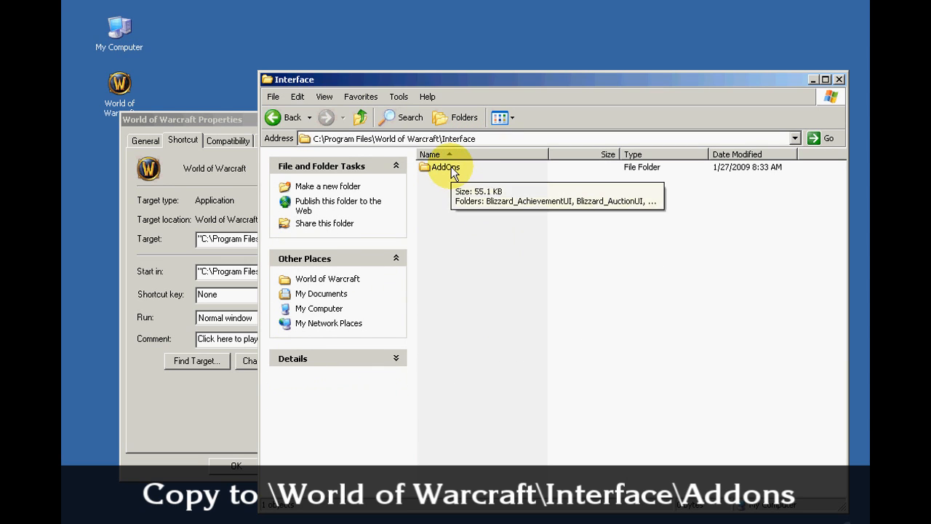
{"action": "double_click", "coordinate": [444, 166]}
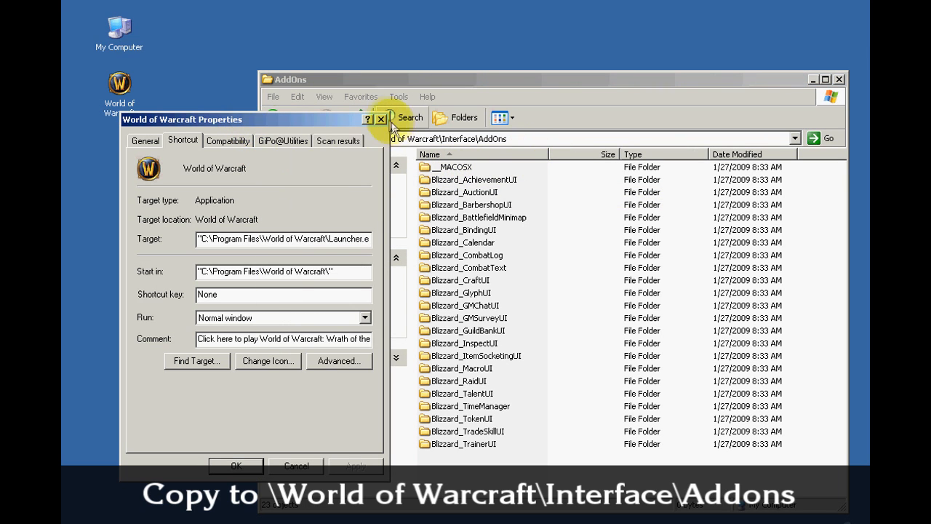
- Close the properties and drag the TomTom and UltimateWoWGuide folders into AddOns
{"action": "left_click", "coordinate": [381, 119]}
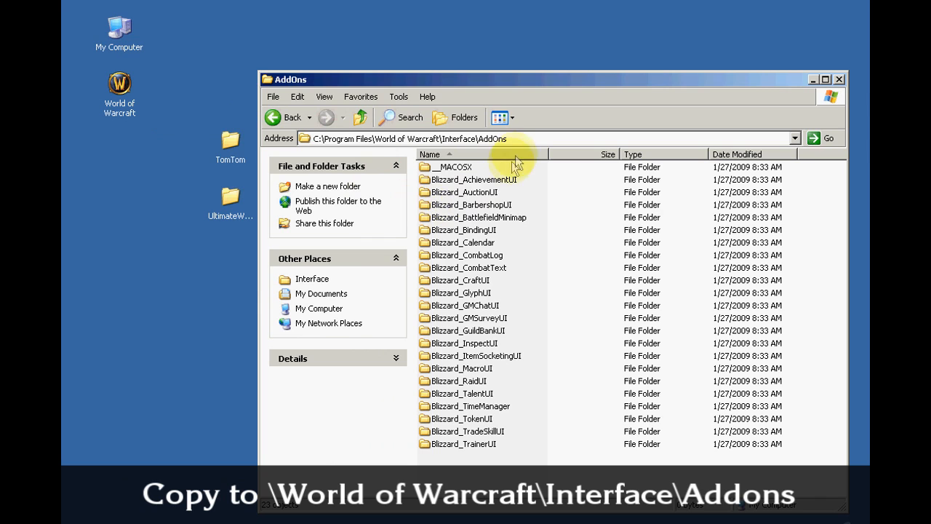
{"action": "mouse_move", "coordinate": [325, 146]}
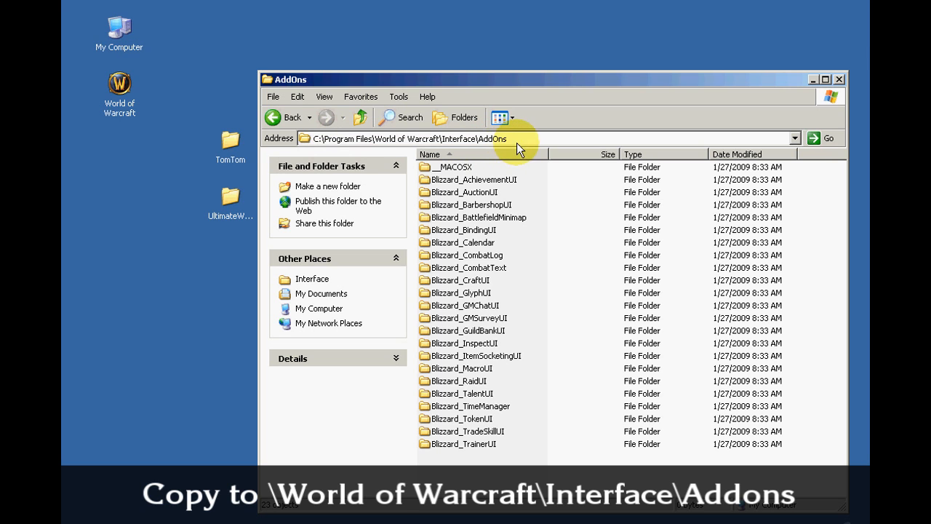
{"action": "left_click", "coordinate": [473, 179]}
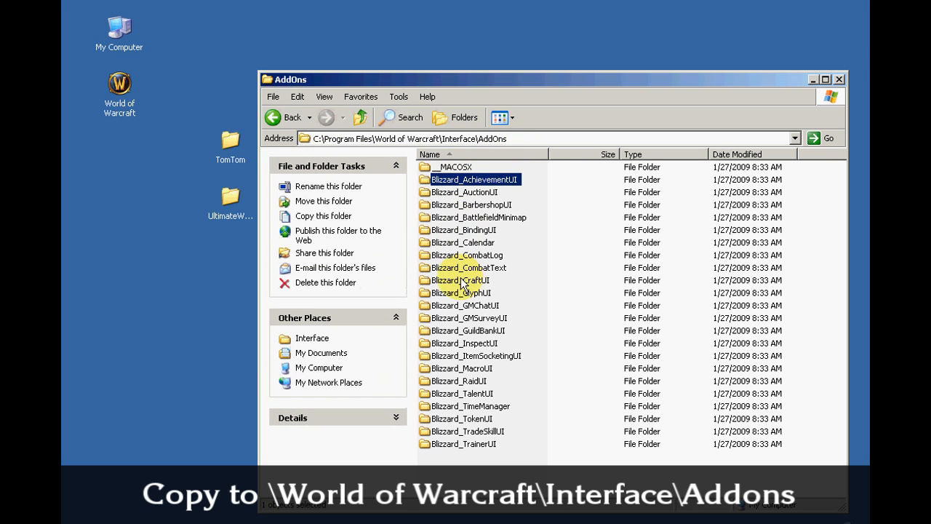
{"action": "left_click", "coordinate": [476, 354]}
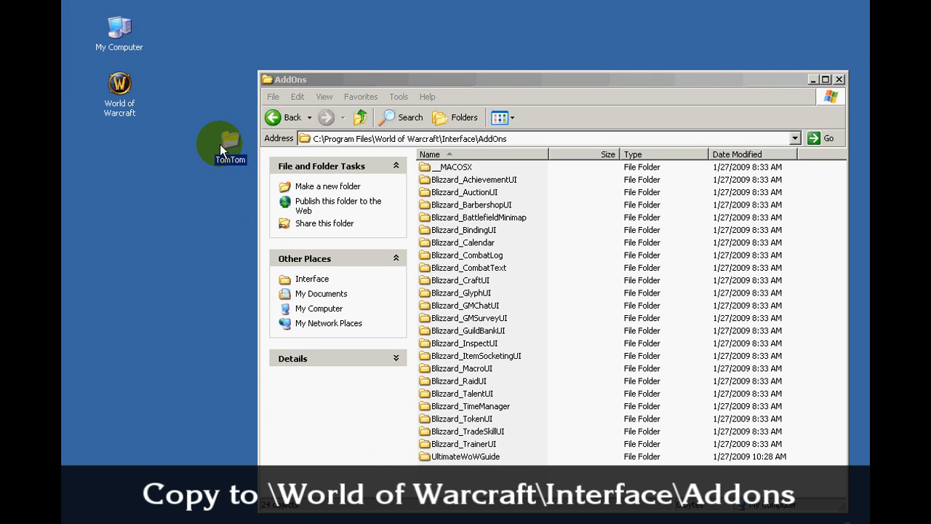
{"action": "left_click_drag", "start_coordinate": [221, 142], "coordinate": [442, 469]}
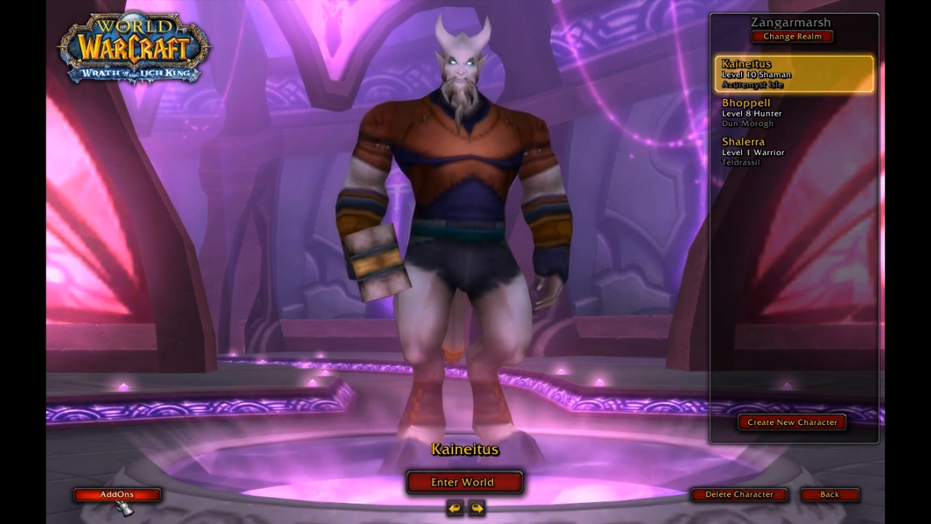
- Show the AddOn List from the character selection screen, listing TomTom and UltimateWoWGuide
{"action": "left_click", "coordinate": [117, 493]}
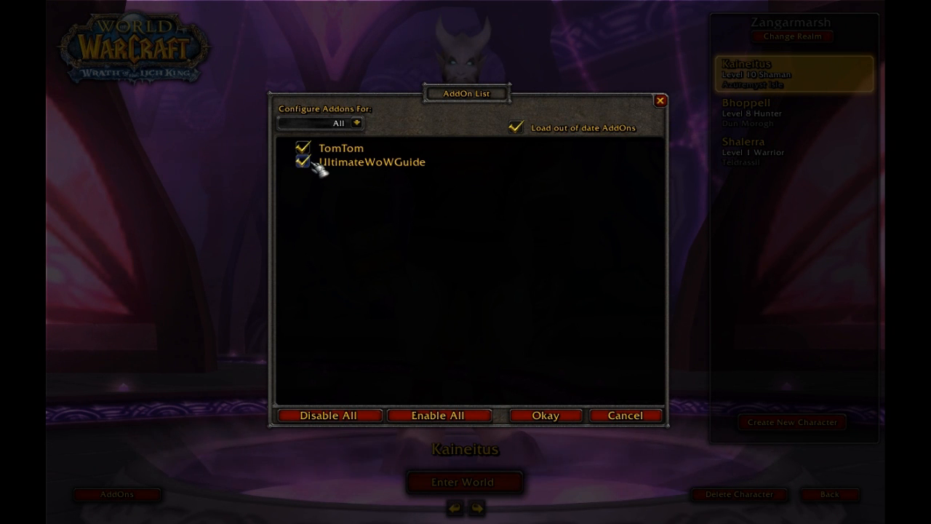
- Keep both addons and Load out of date AddOns ticked, confirm with Okay, and Enter World
{"action": "left_click", "coordinate": [303, 163]}
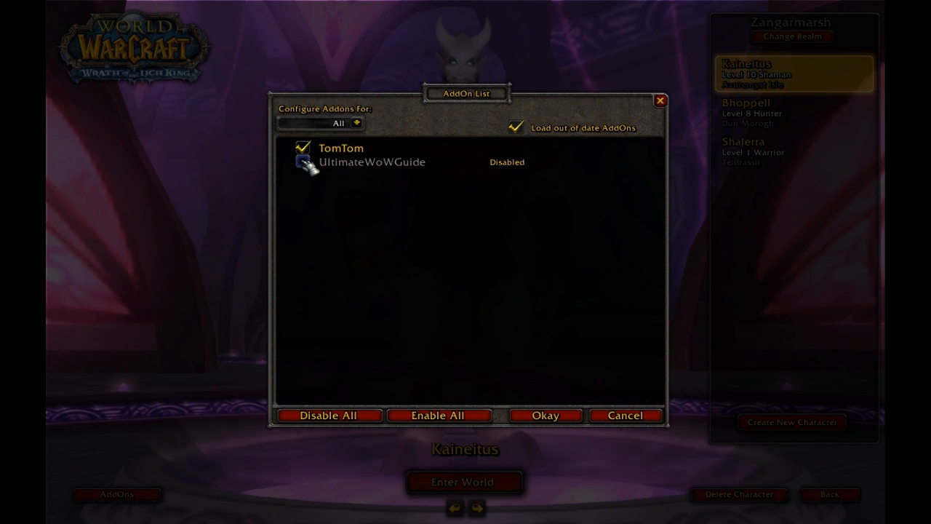
{"action": "left_click", "coordinate": [302, 162]}
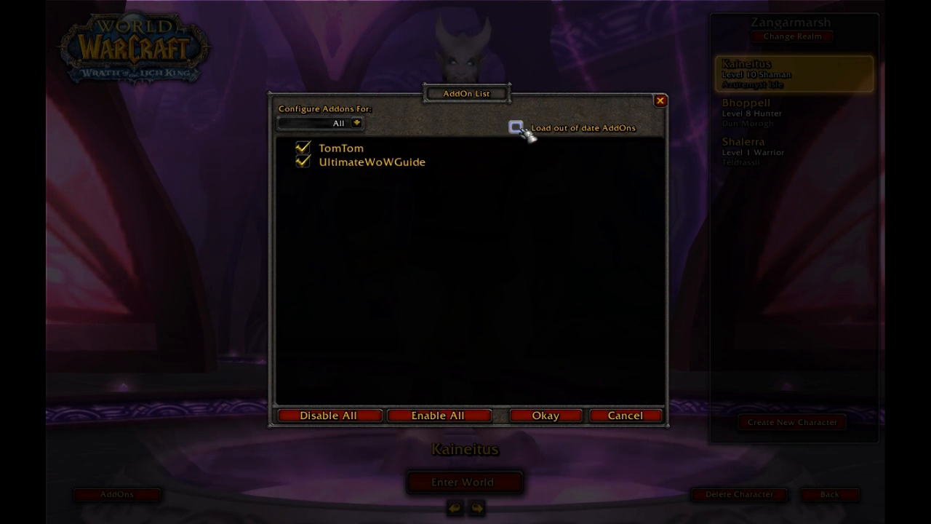
{"action": "left_click", "coordinate": [515, 127]}
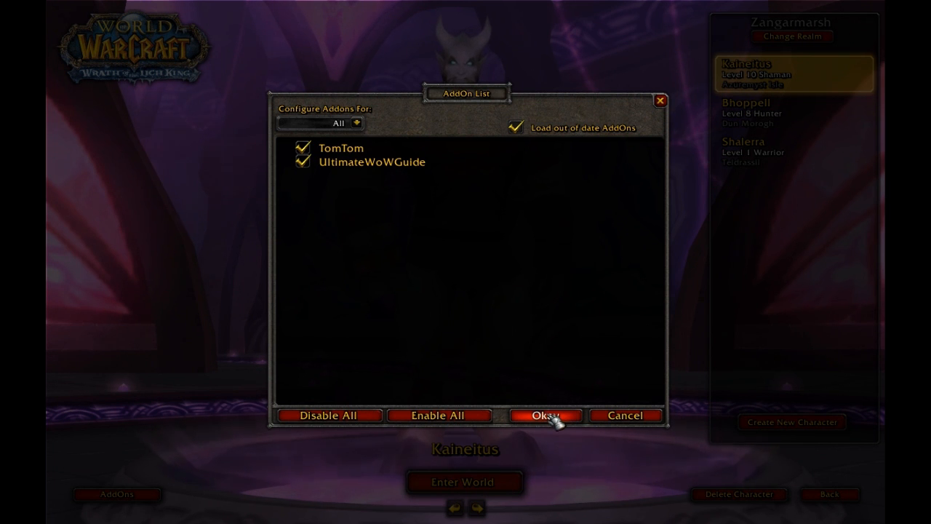
{"action": "left_click", "coordinate": [544, 414]}
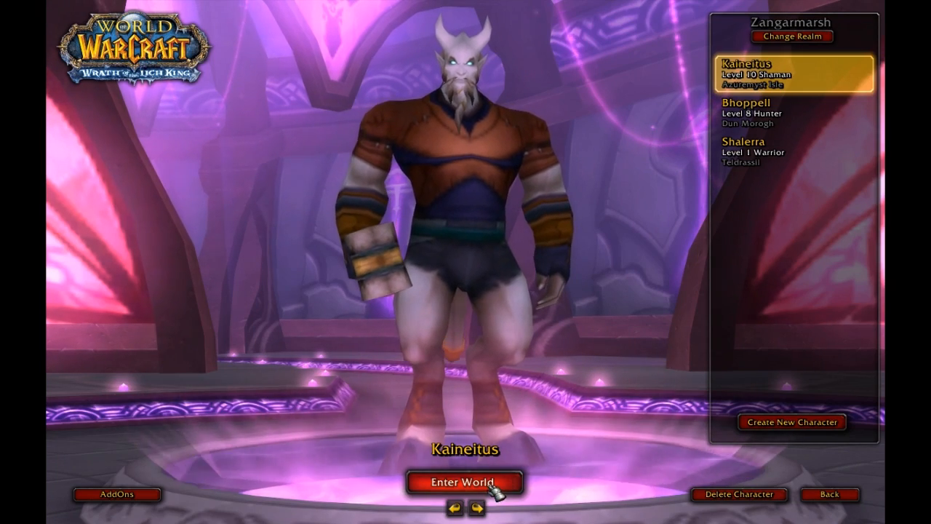
{"action": "left_click", "coordinate": [463, 483]}
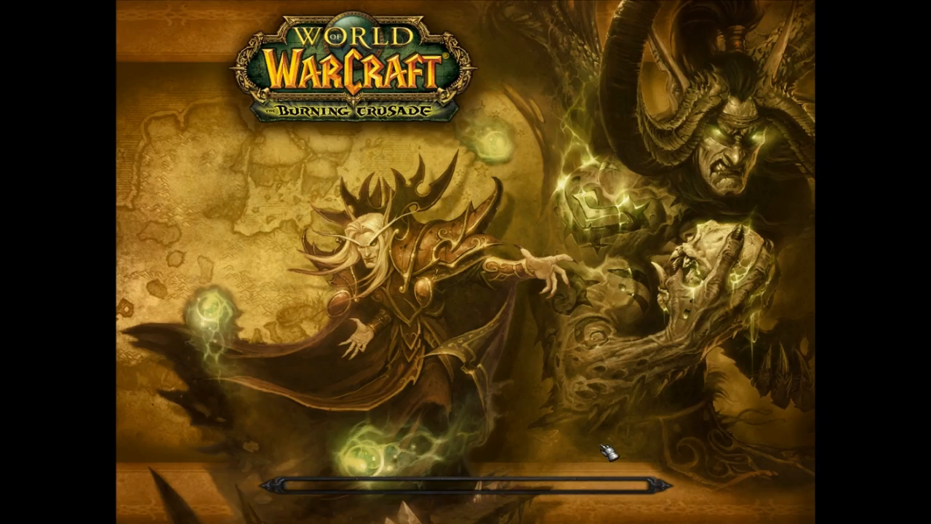